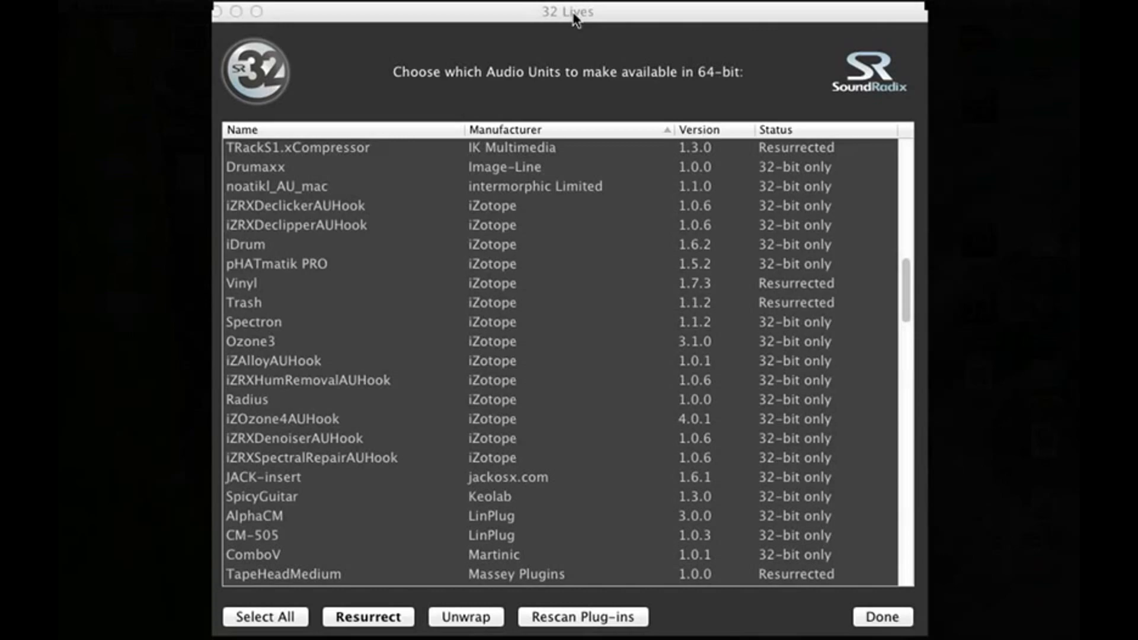
mouse_move(573, 20)
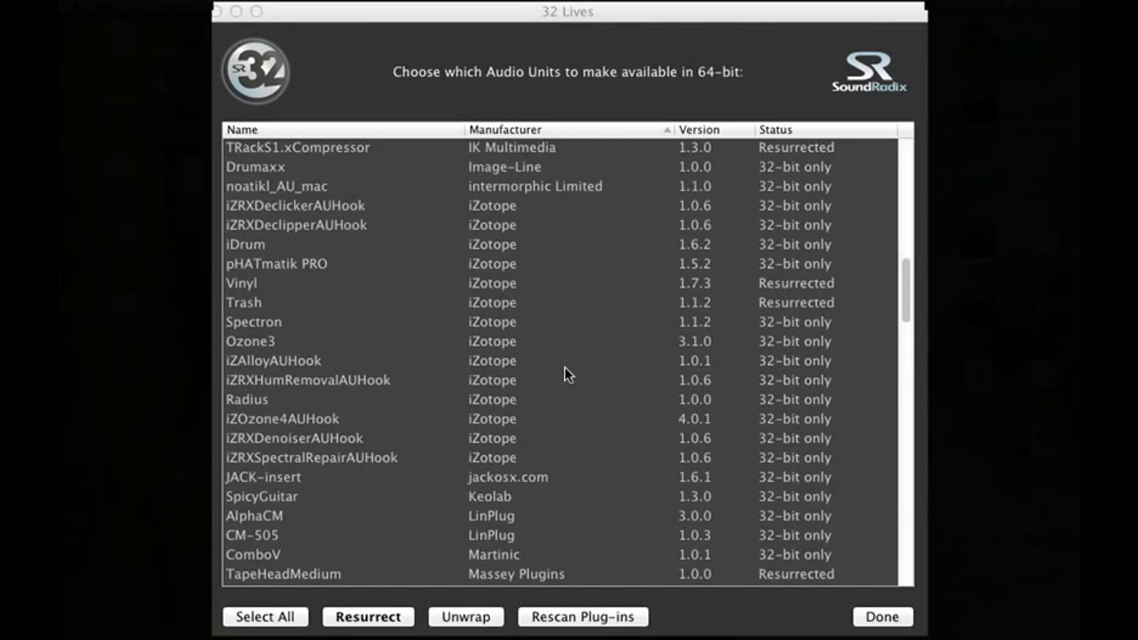
mouse_move(544, 434)
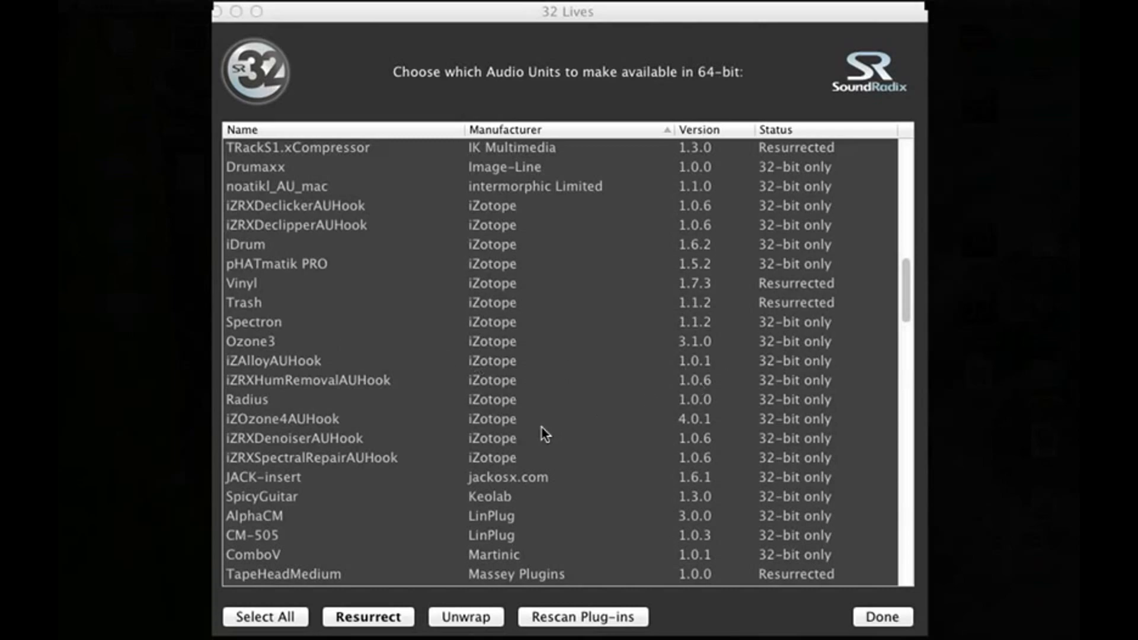
Select the 32-bit-only SpicyGuitar Audio Unit by Keolab in the 32 Lives list.
click(504, 129)
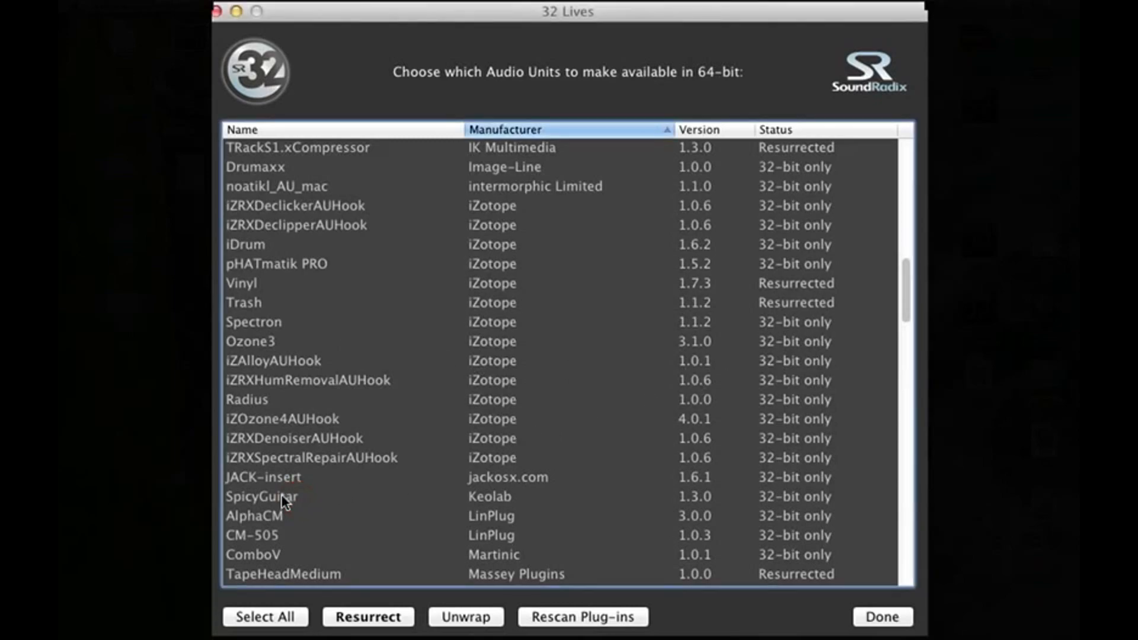
click(282, 497)
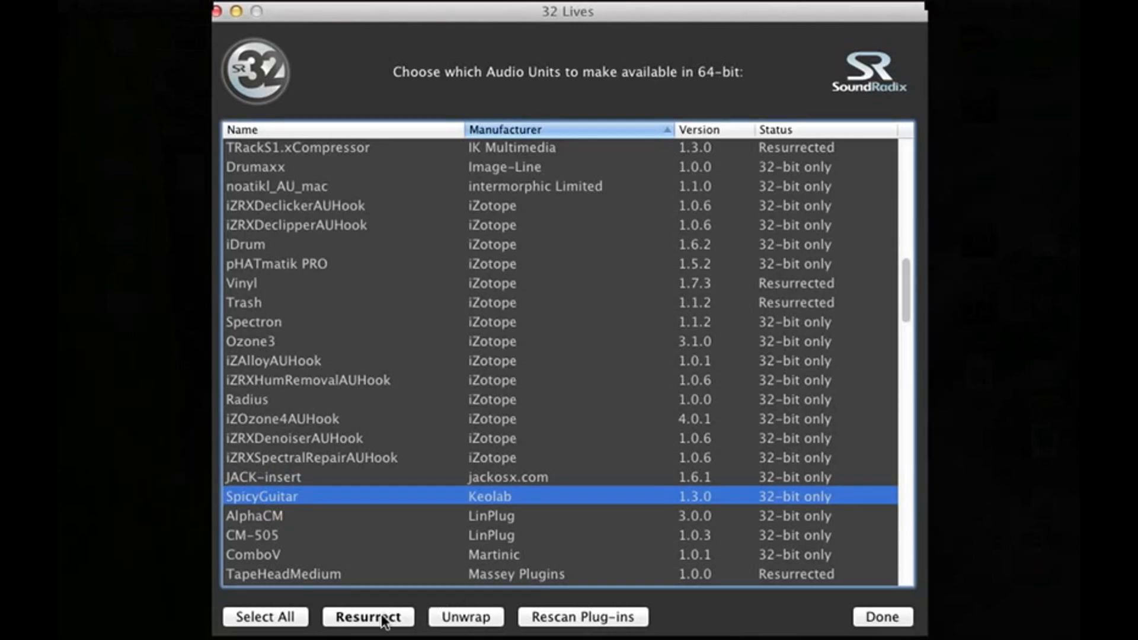
Resurrect SpicyGuitar to 64-bit, authorizing the change with the administrator password.
click(368, 617)
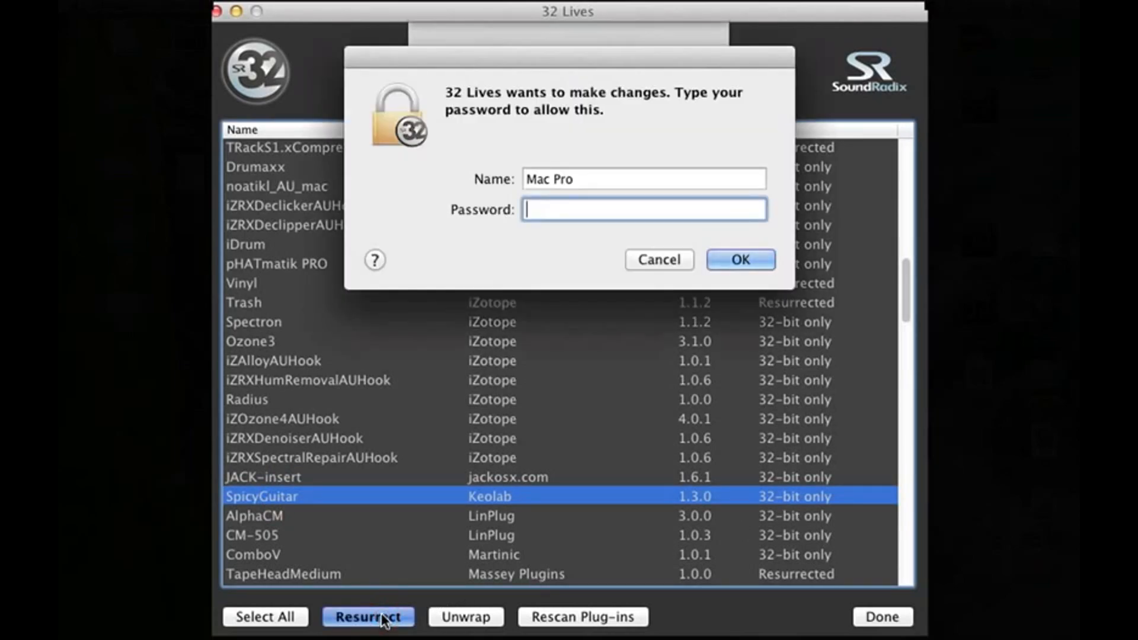
text(•)
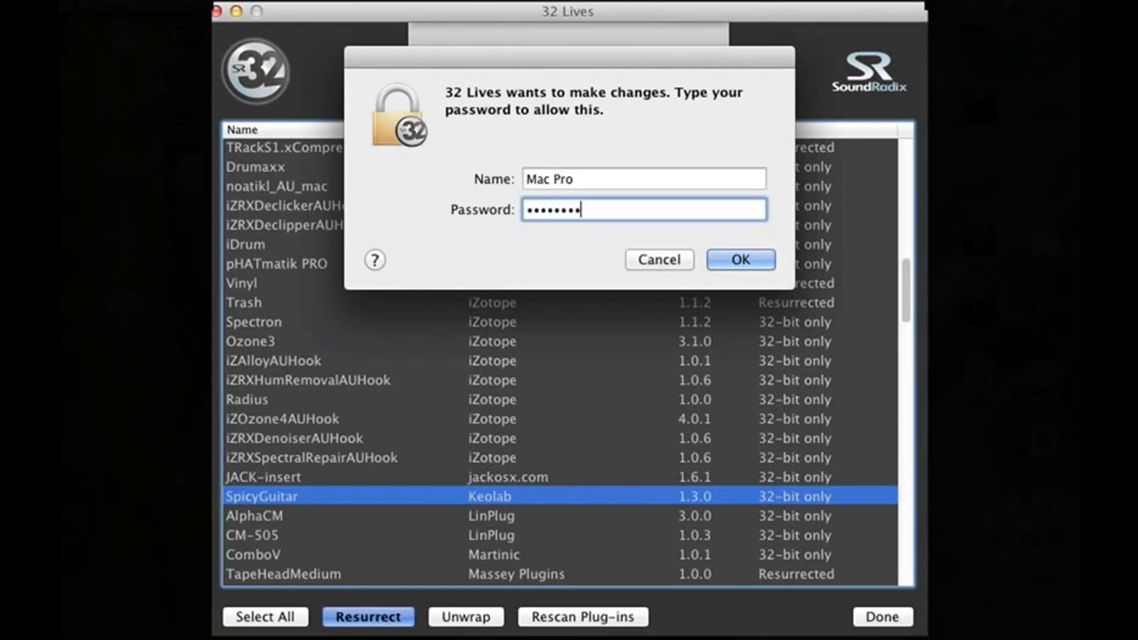
click(740, 259)
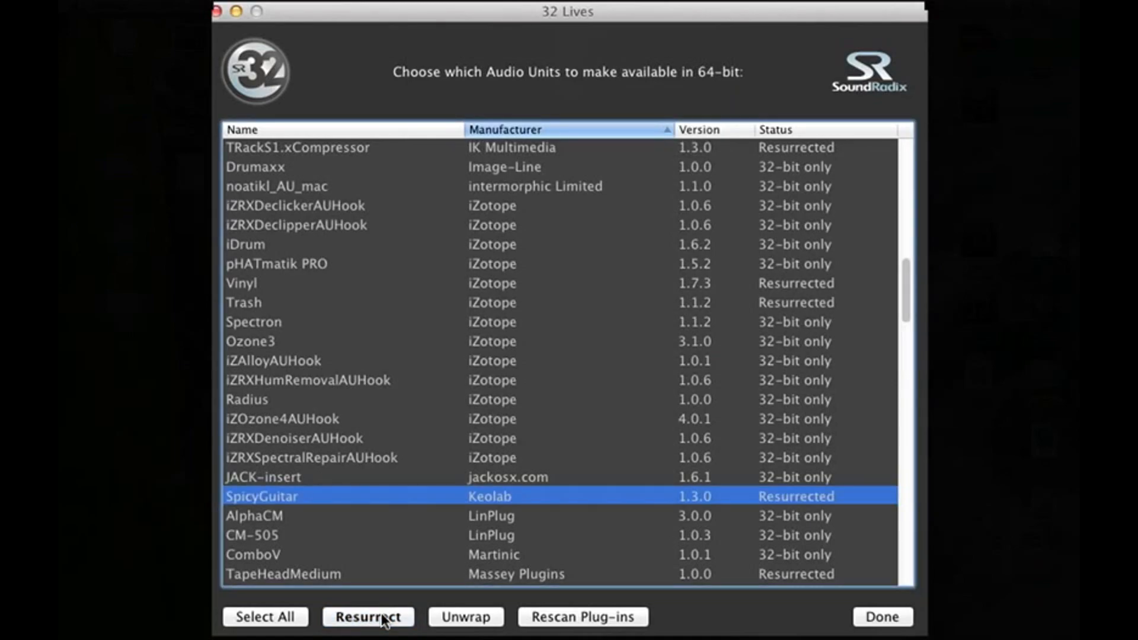
mouse_move(388, 609)
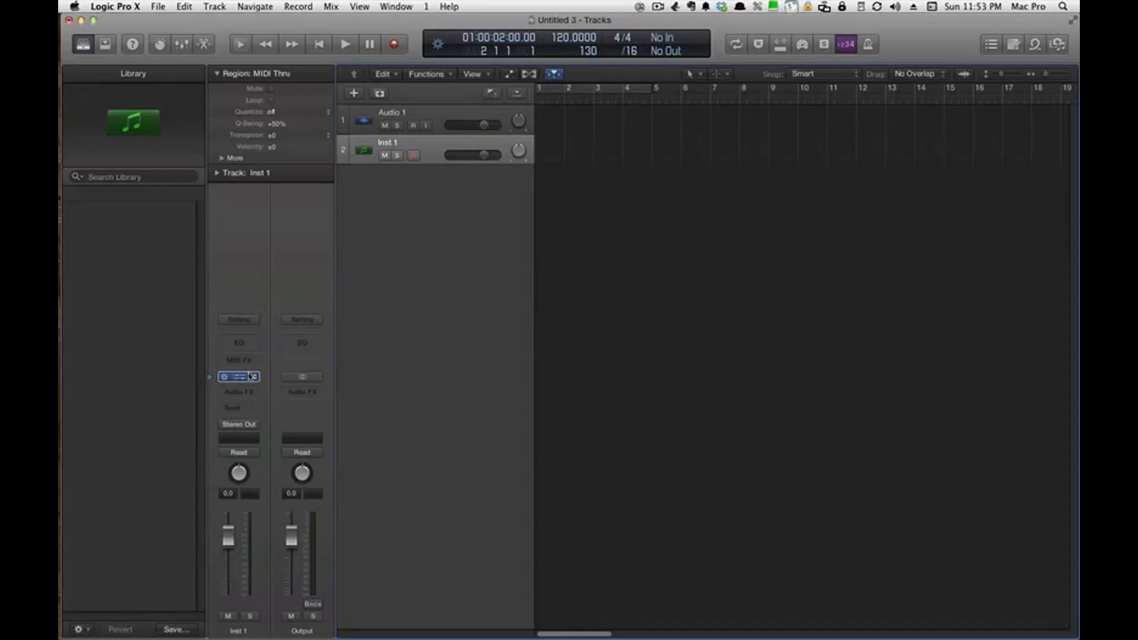
Load Spicy Guitar as the instrument on Logic's Inst 1 track.
click(237, 376)
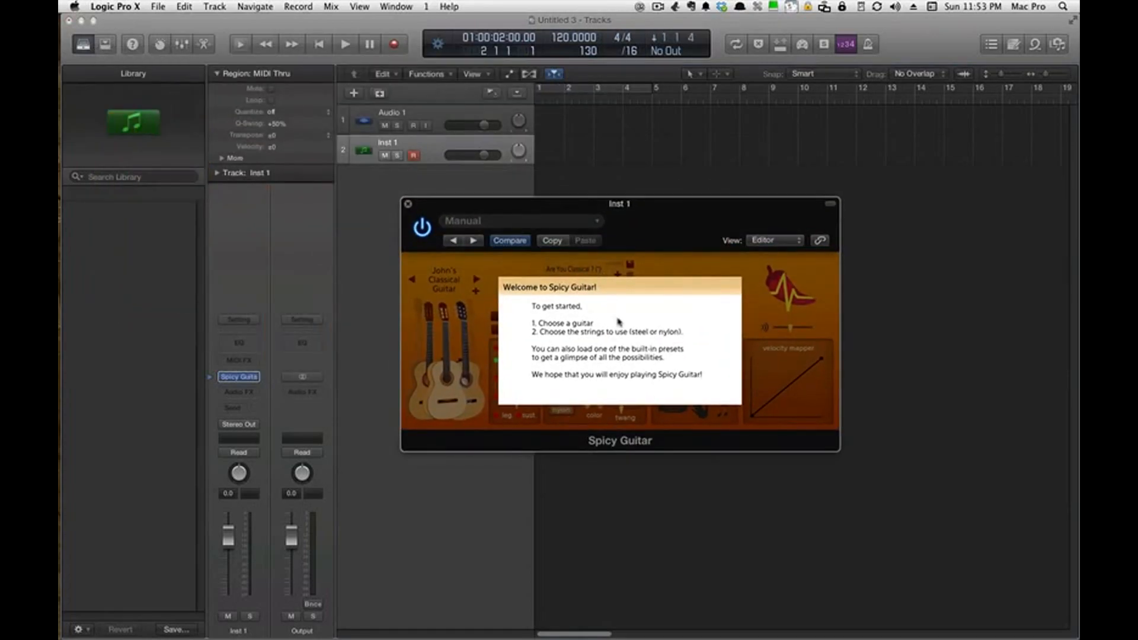
mouse_move(539, 300)
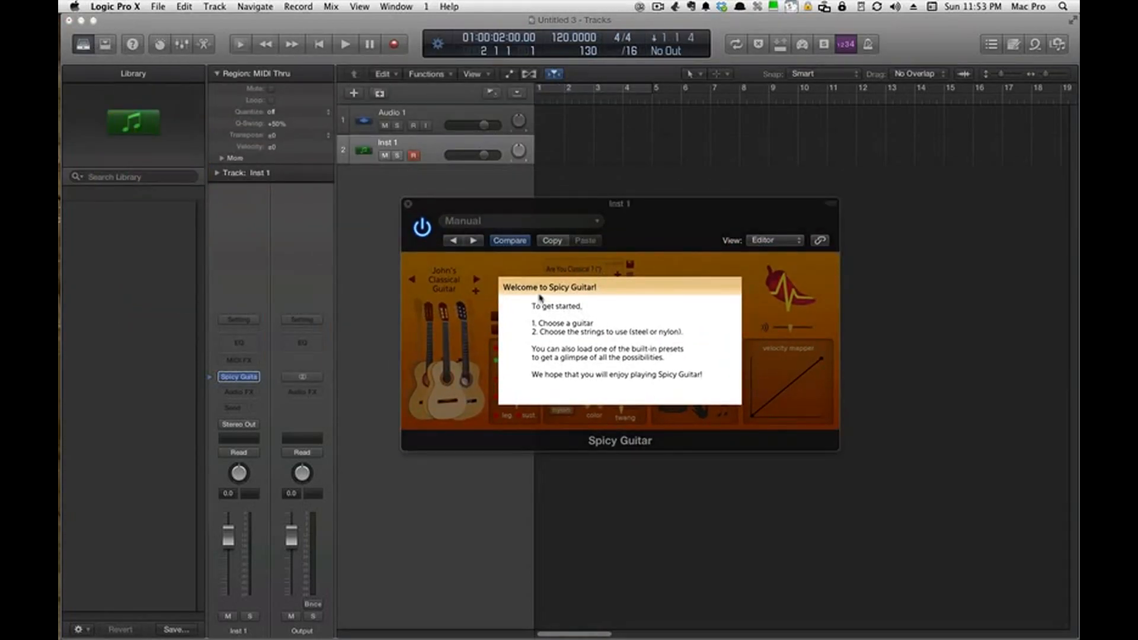